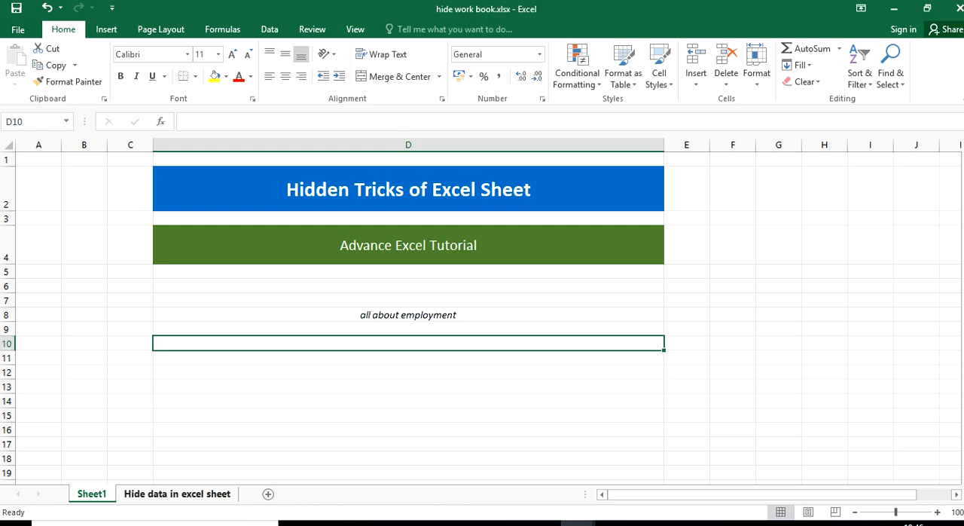
# Switch to the 'Hide data in excel sheet' worksheet holding the employee records table.
pyautogui.click(178, 494)
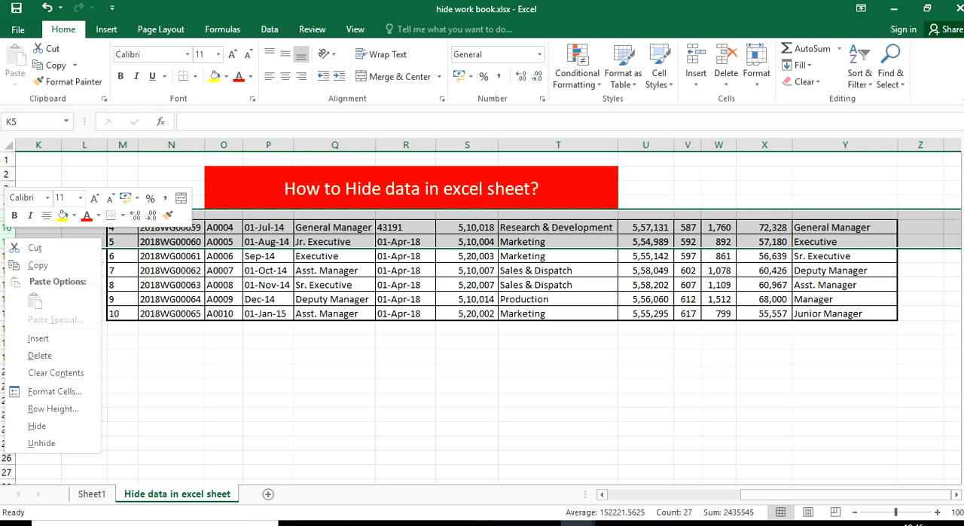
pyautogui.click(42, 443)
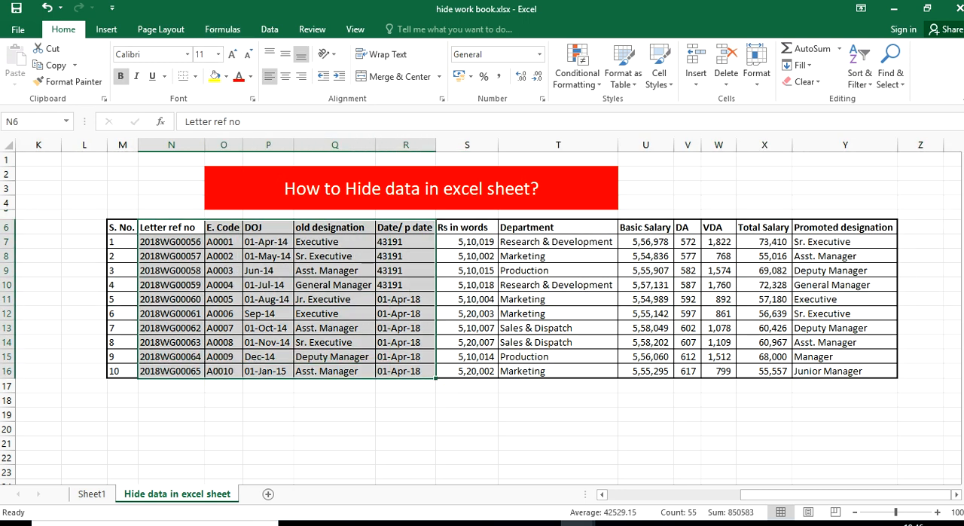
pyautogui.click(250, 76)
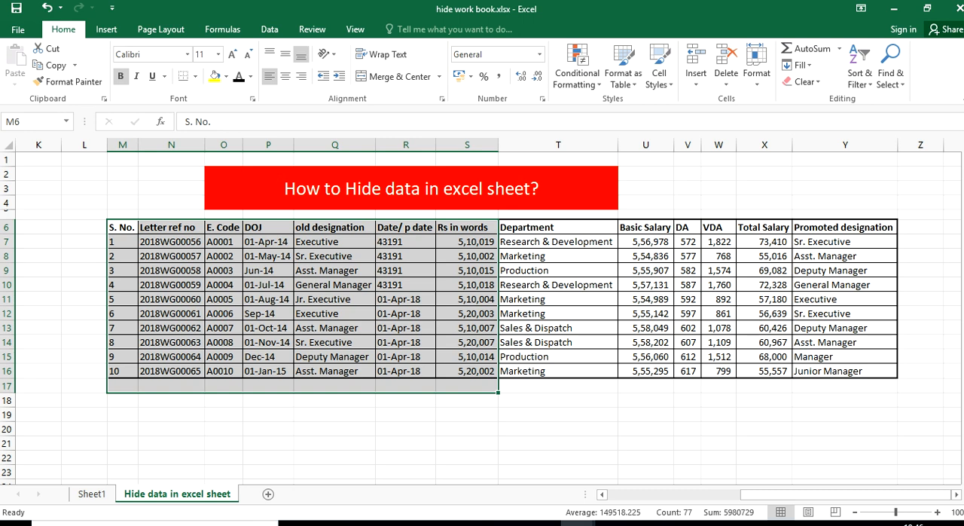
pyautogui.click(268, 270)
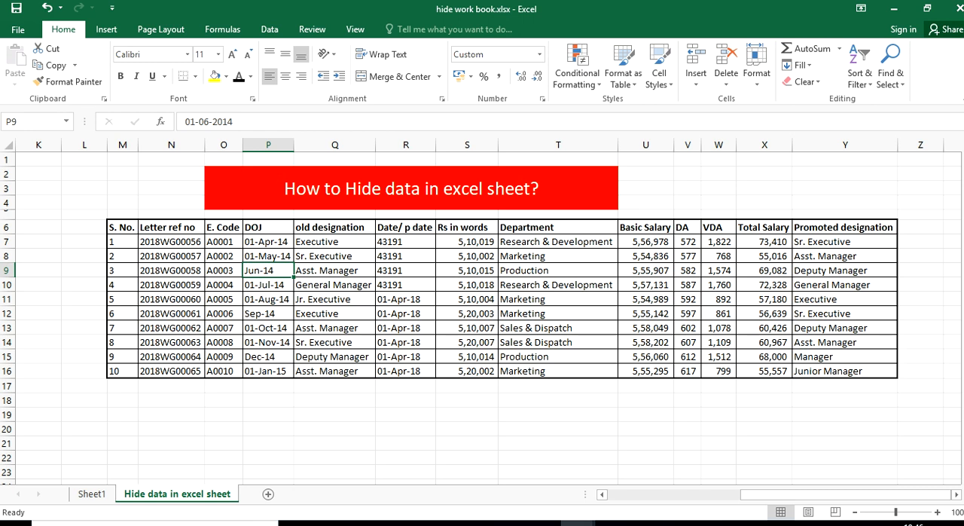
# Select the employee table M6:Y16 and bring up Format Cells from the shortcut menu.
pyautogui.click(410, 187)
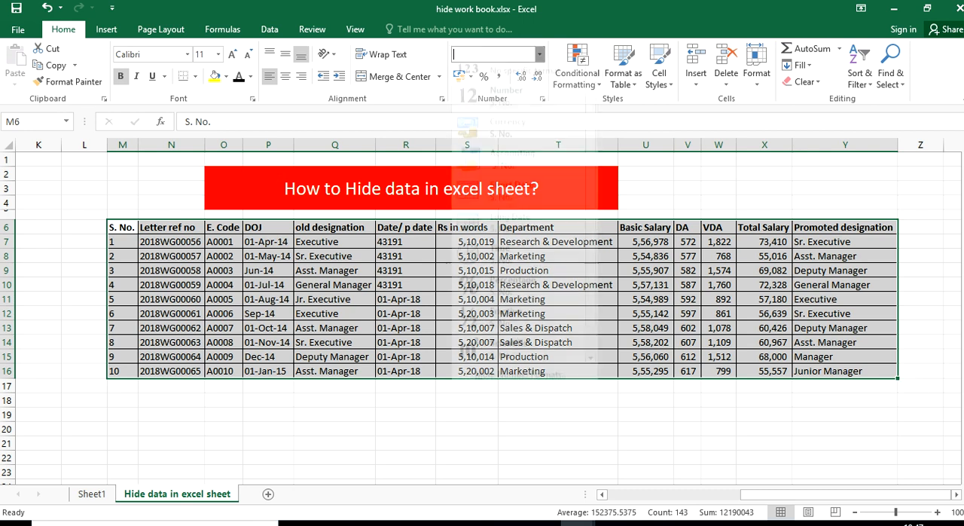
pyautogui.click(536, 55)
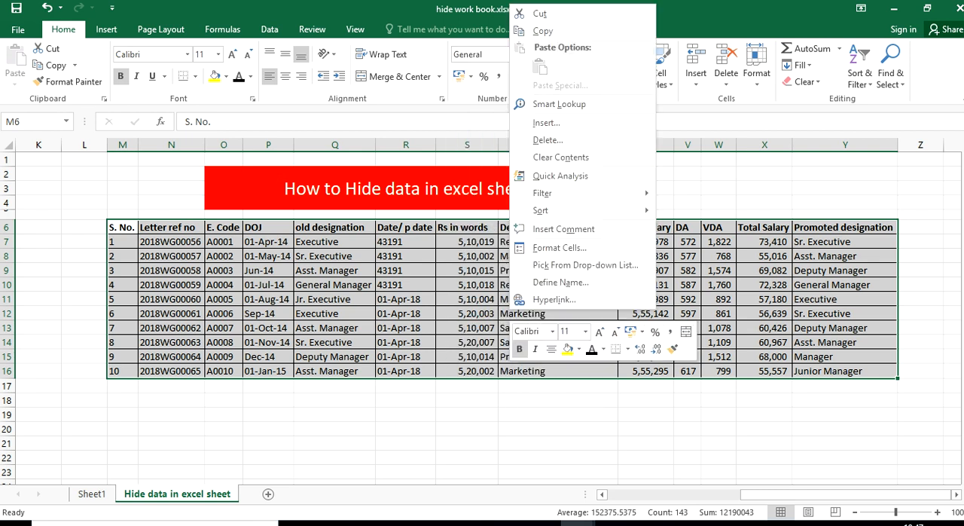
pyautogui.moveTo(548, 140)
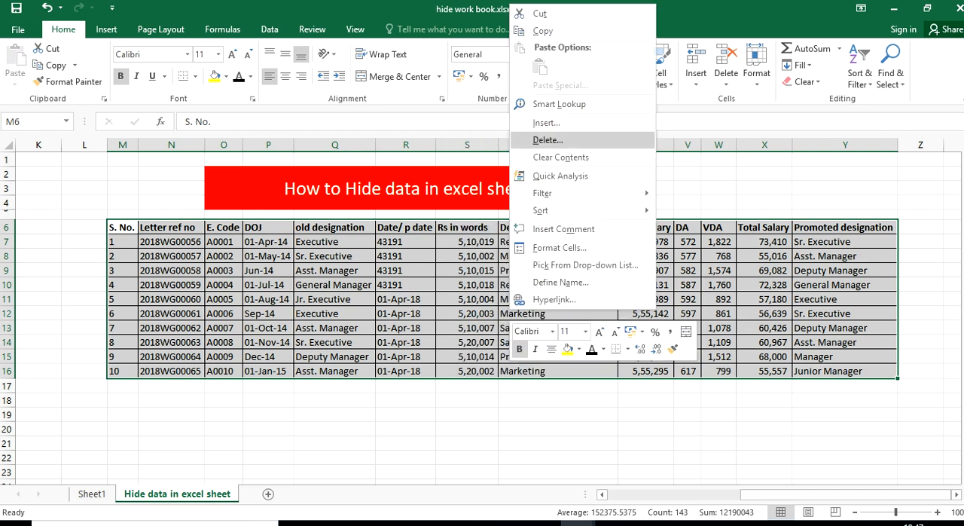
pyautogui.moveTo(541, 211)
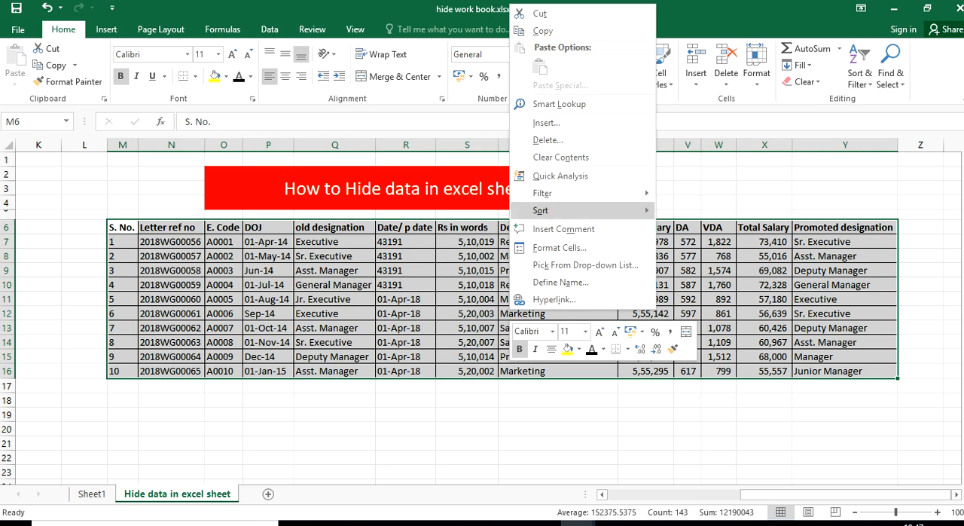
pyautogui.click(560, 247)
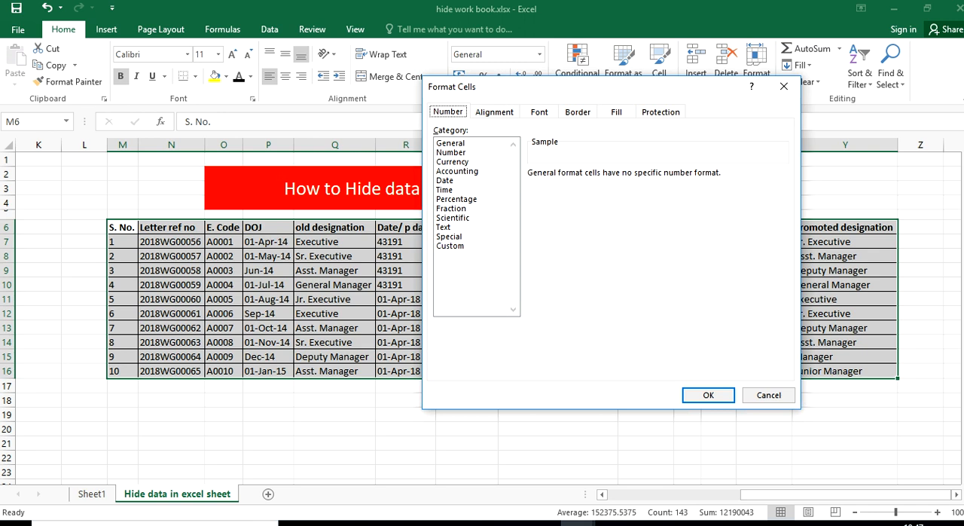
# Apply the custom number format ;;; so every table value appears blank.
pyautogui.click(449, 245)
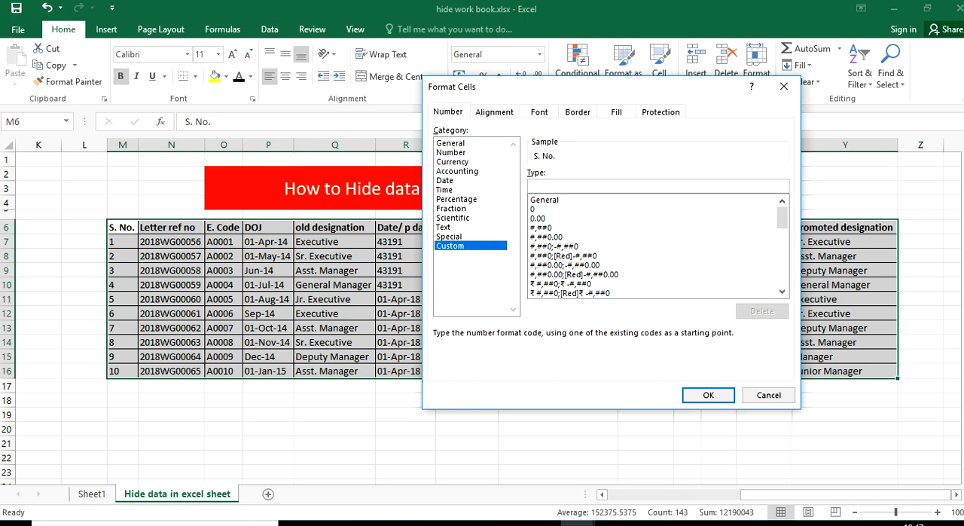
pyautogui.write(';;;')
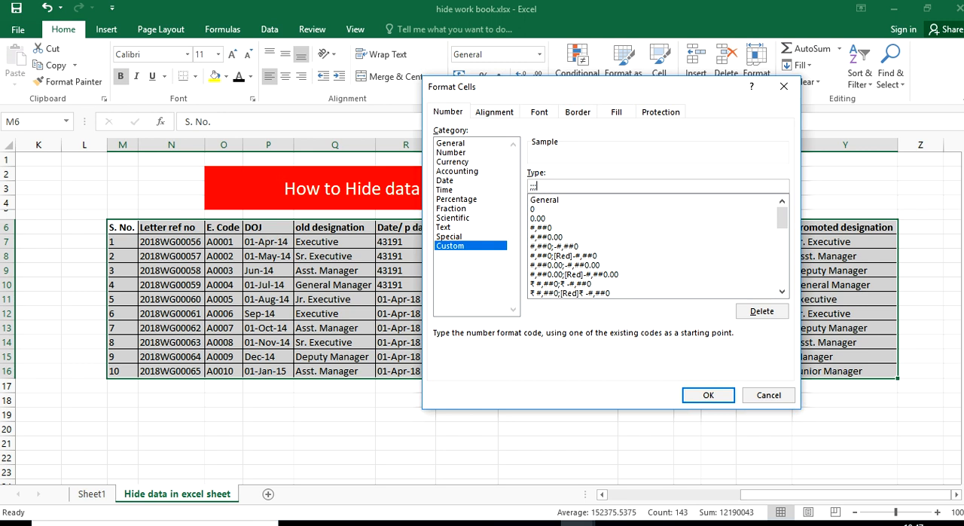
pyautogui.click(708, 394)
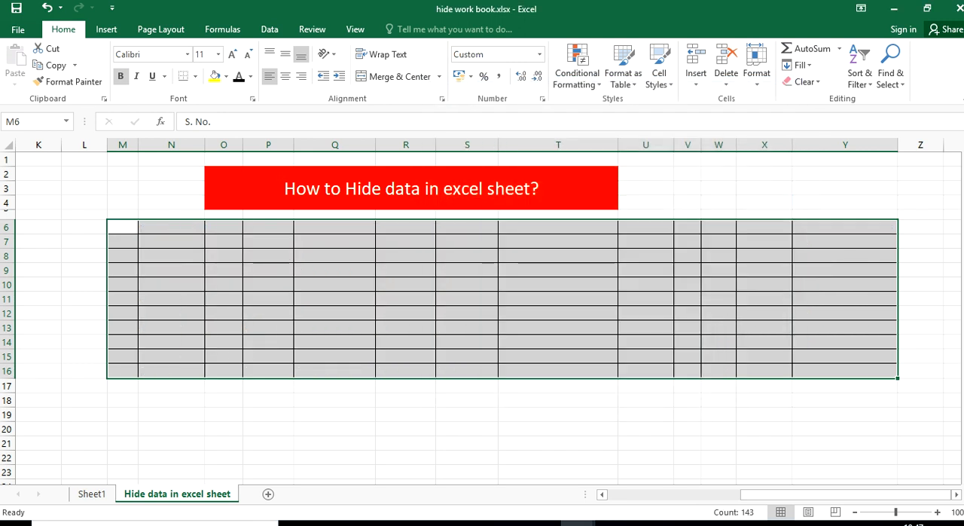
# Confirm blank cells still hold values, then shade N7:T17 with yellow fill.
pyautogui.click(557, 342)
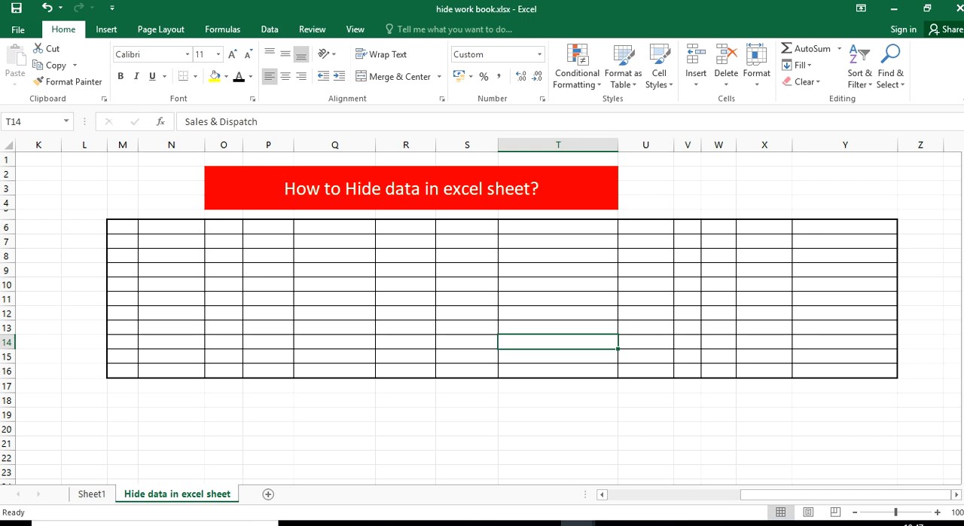
pyautogui.click(396, 329)
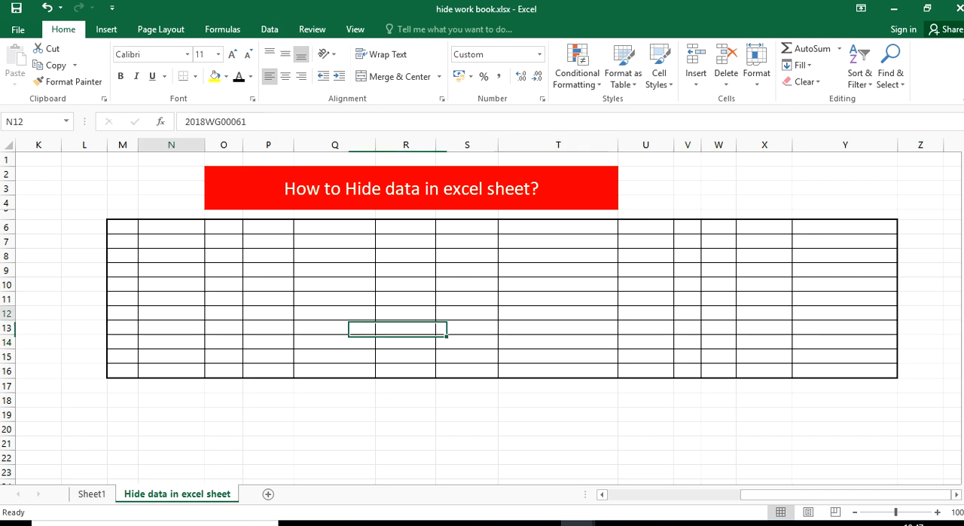
pyautogui.moveTo(143, 226); pyautogui.dragTo(610, 387)
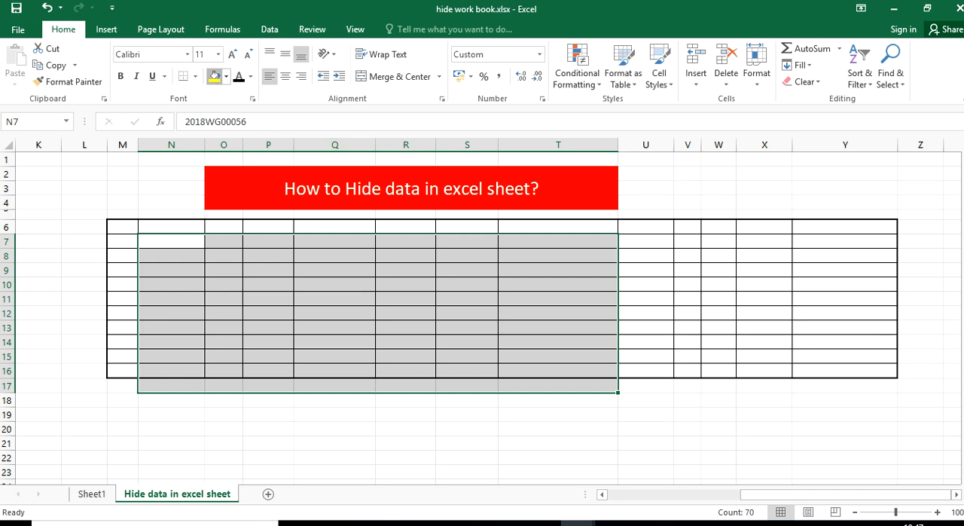
pyautogui.click(214, 75)
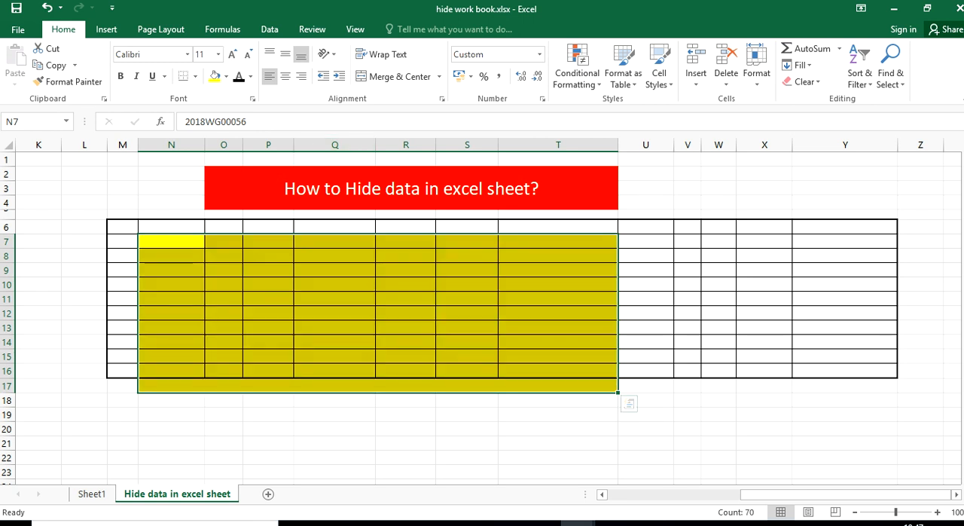
# Select the whole employee table and show the number format list.
pyautogui.click(122, 225)
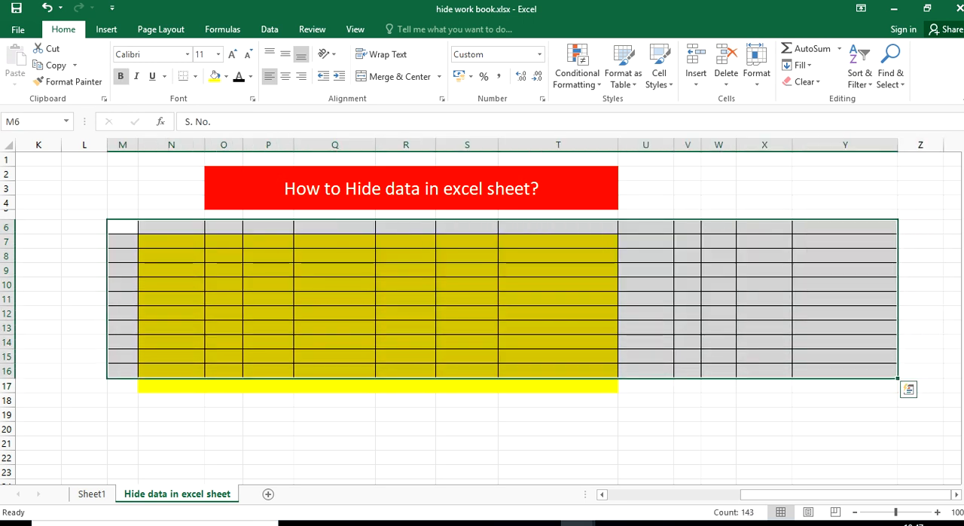
pyautogui.click(539, 54)
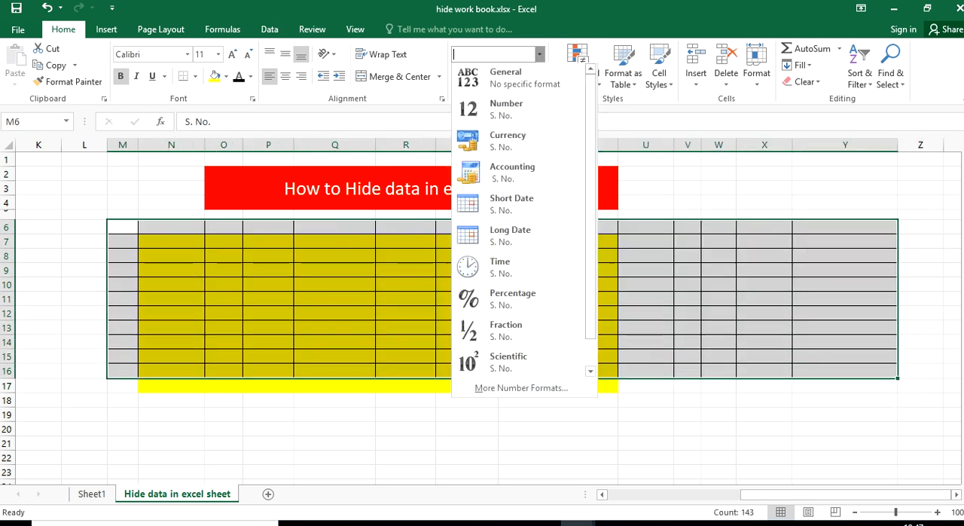